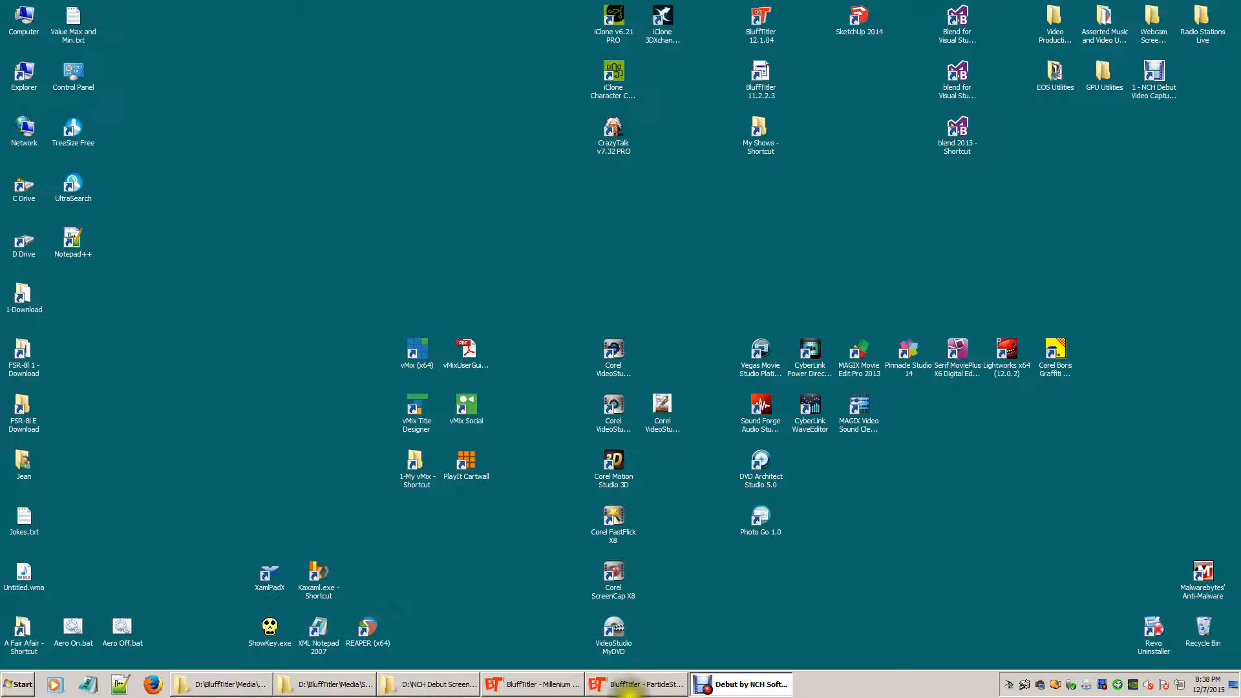
- Restore the ParticleStarField show window from the taskbar
{"action": "left_click", "coordinate": [633, 684]}
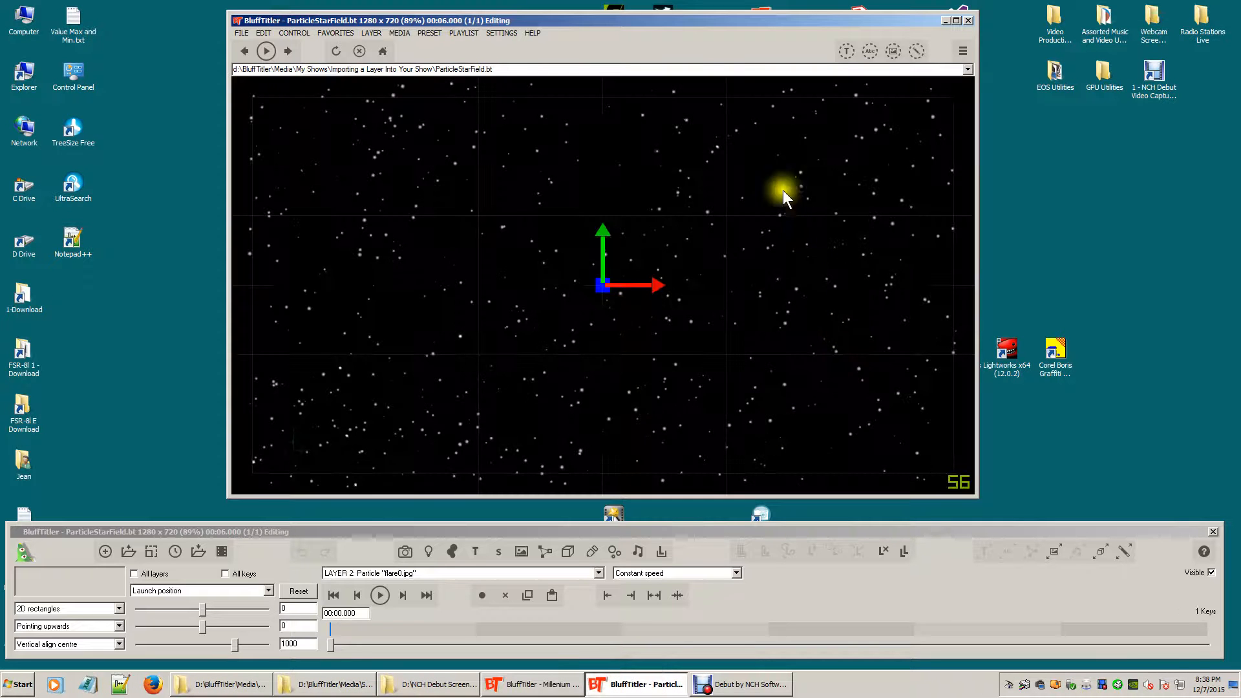
{"action": "mouse_move", "coordinate": [687, 365]}
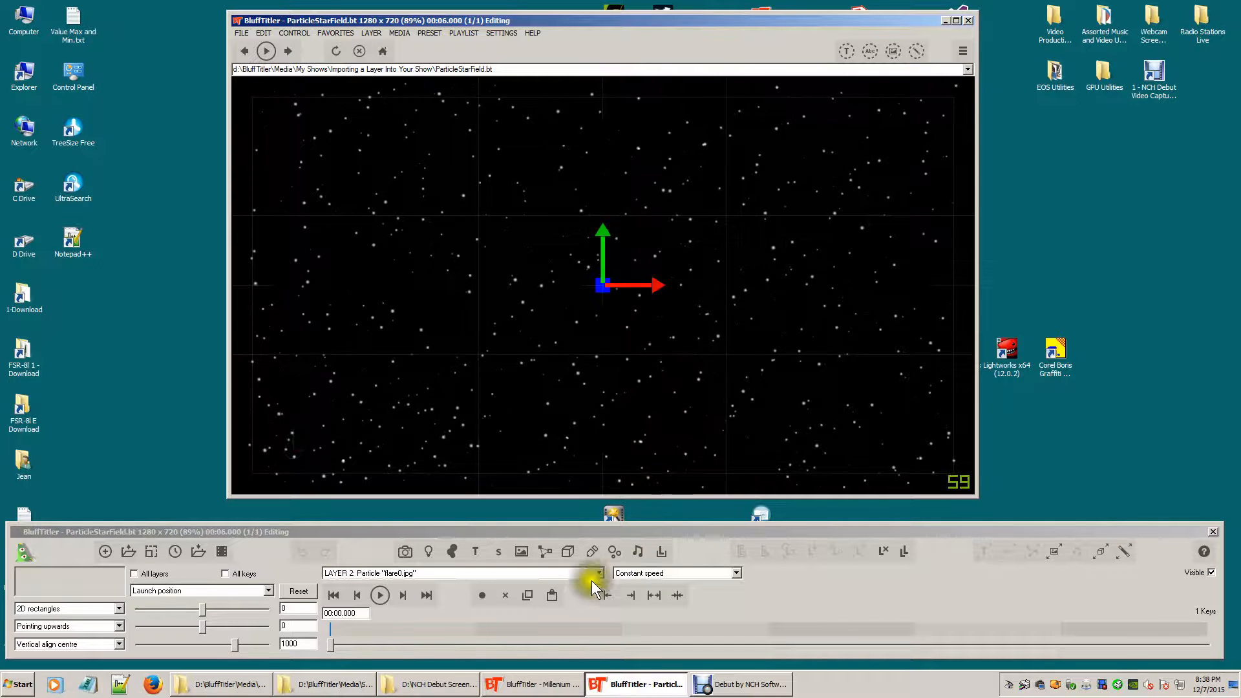
- Expand the layer list showing the Camera and flare0.jpg particle layers
{"action": "left_click", "coordinate": [598, 573]}
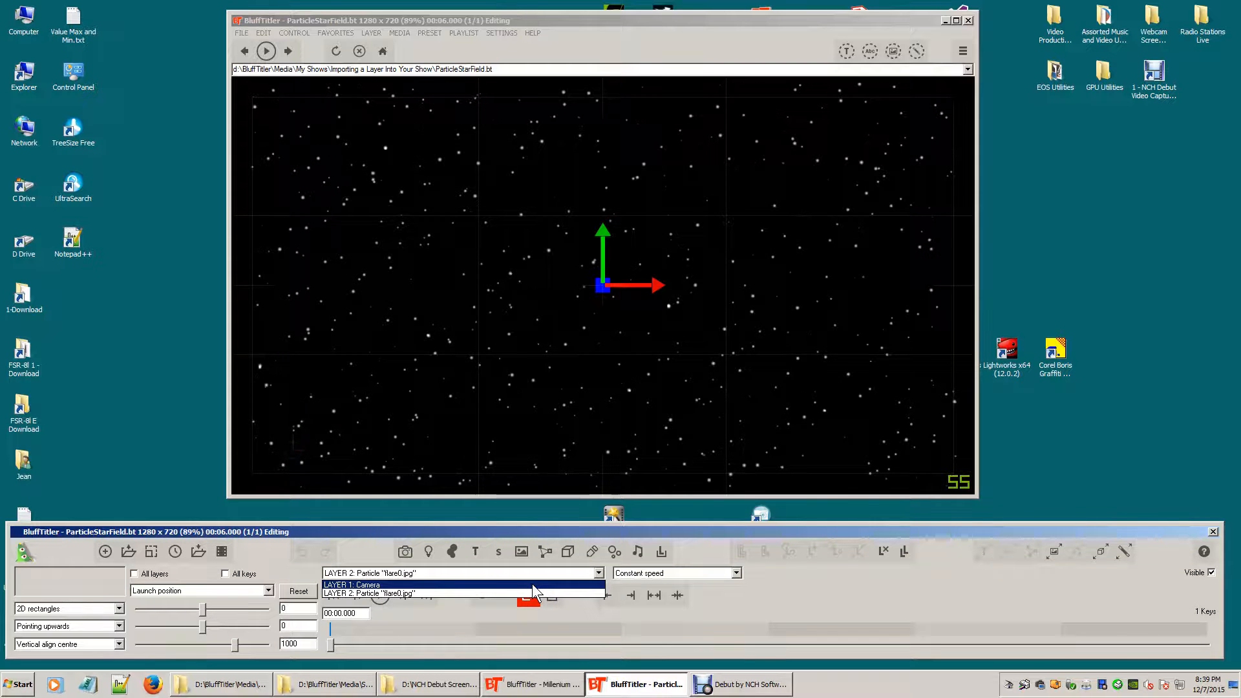
- Delete the Camera layer, leaving the flare0.jpg particle layer as layer 1
{"action": "left_click", "coordinate": [352, 584]}
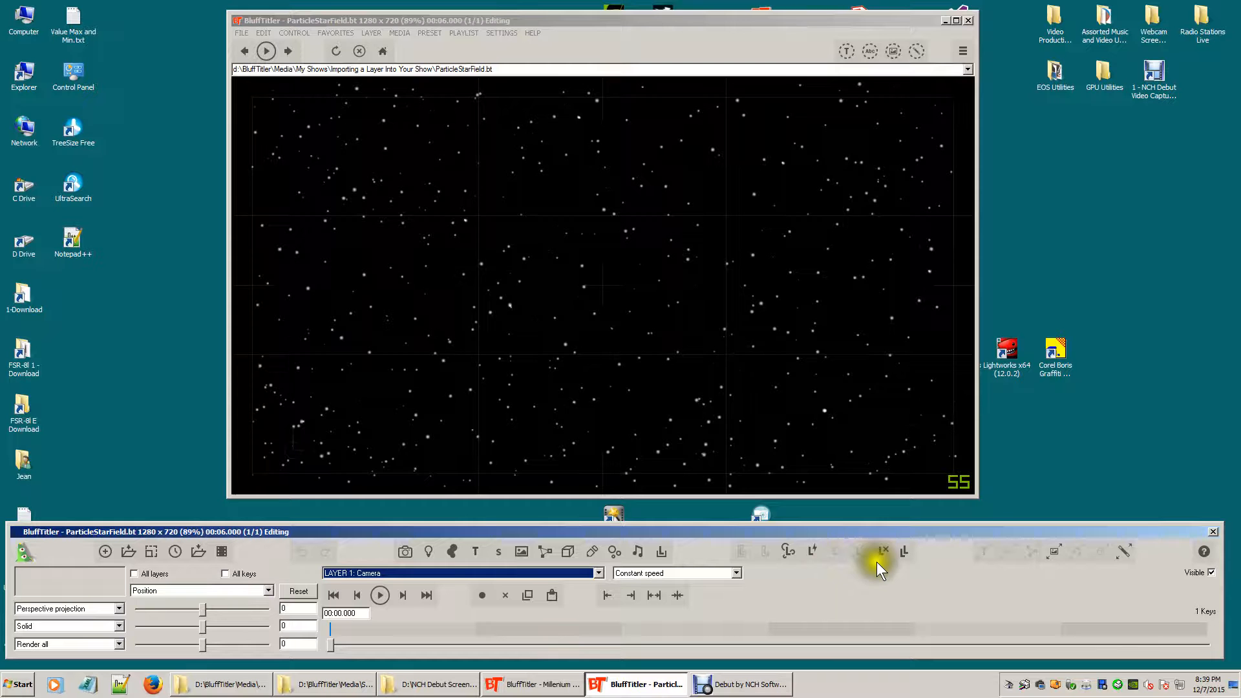
{"action": "left_click", "coordinate": [883, 552]}
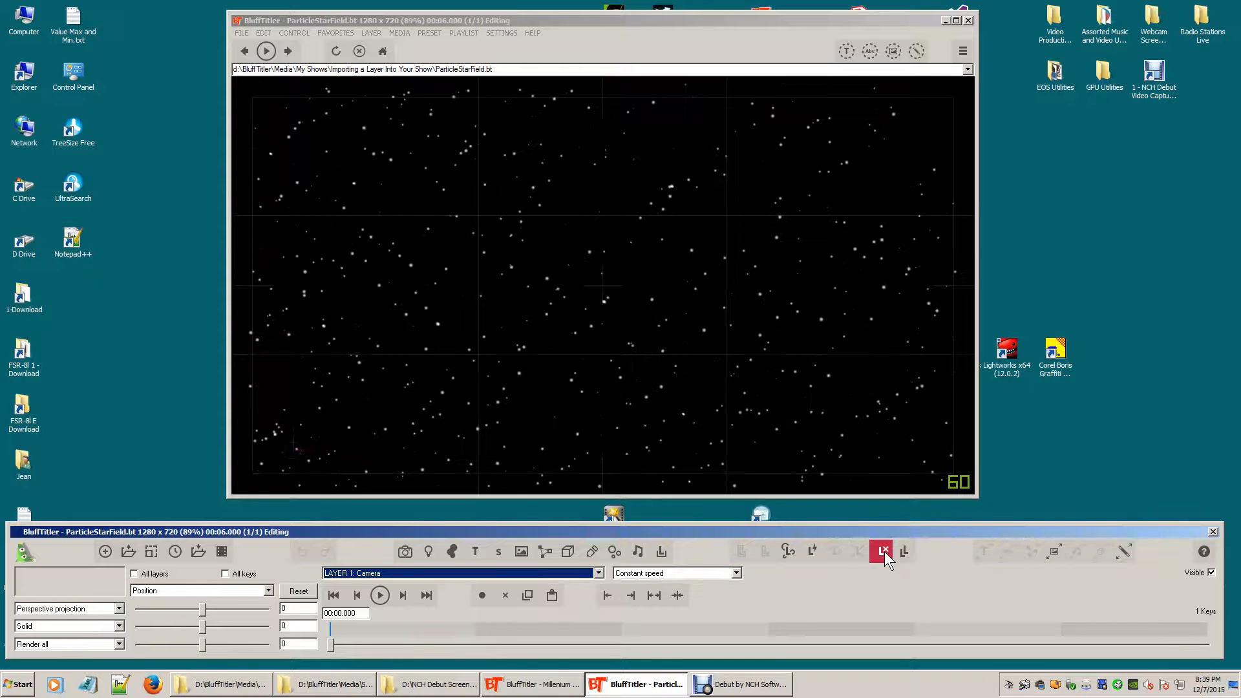
{"action": "left_click", "coordinate": [883, 552]}
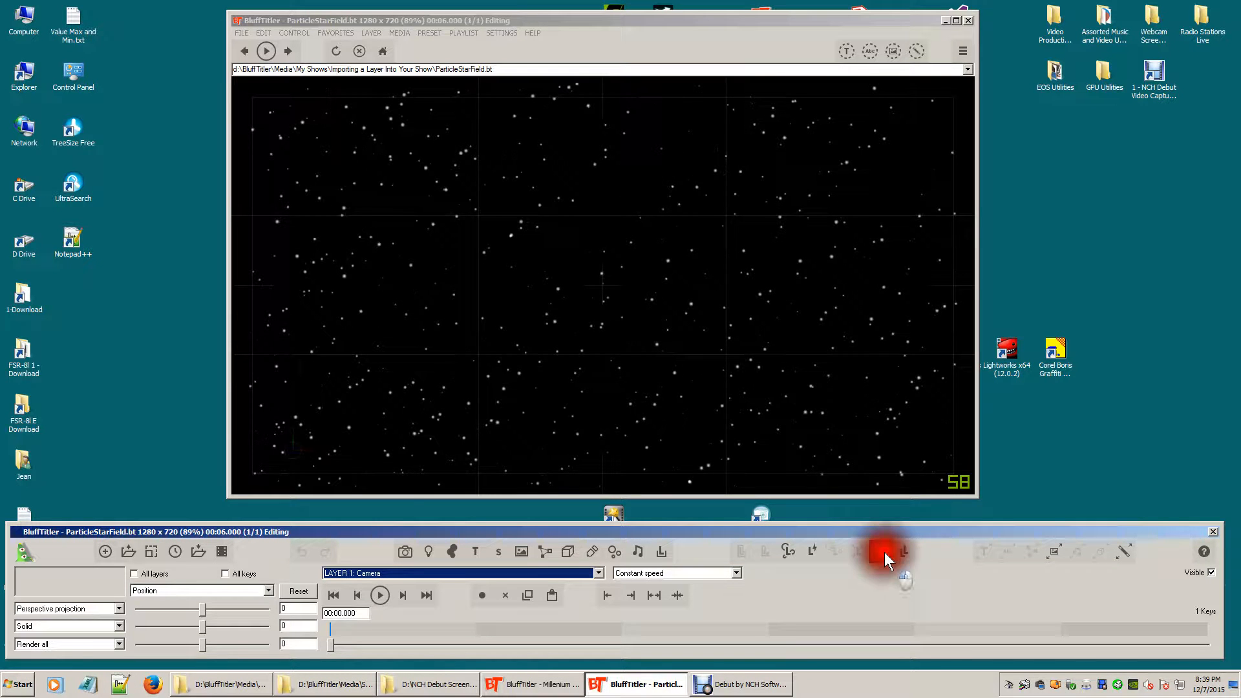
{"action": "left_click", "coordinate": [883, 551]}
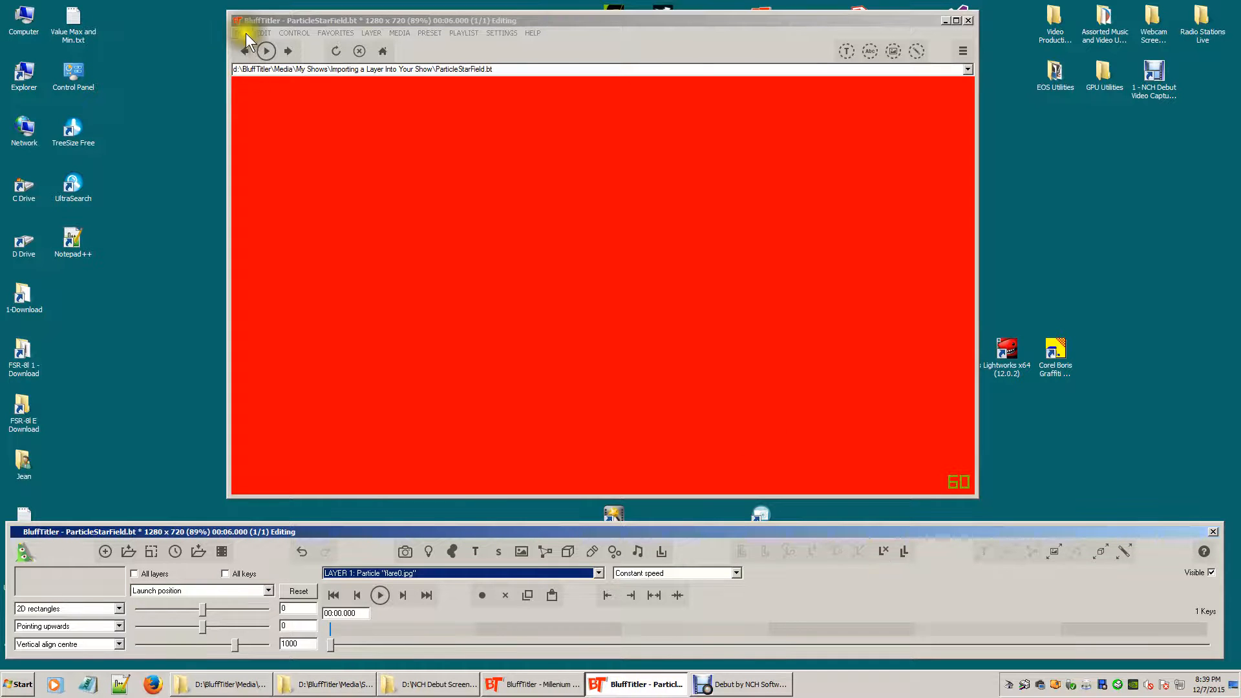
- Save the starfield-only show from the FILE menu and minimize its window
{"action": "left_click", "coordinate": [243, 32]}
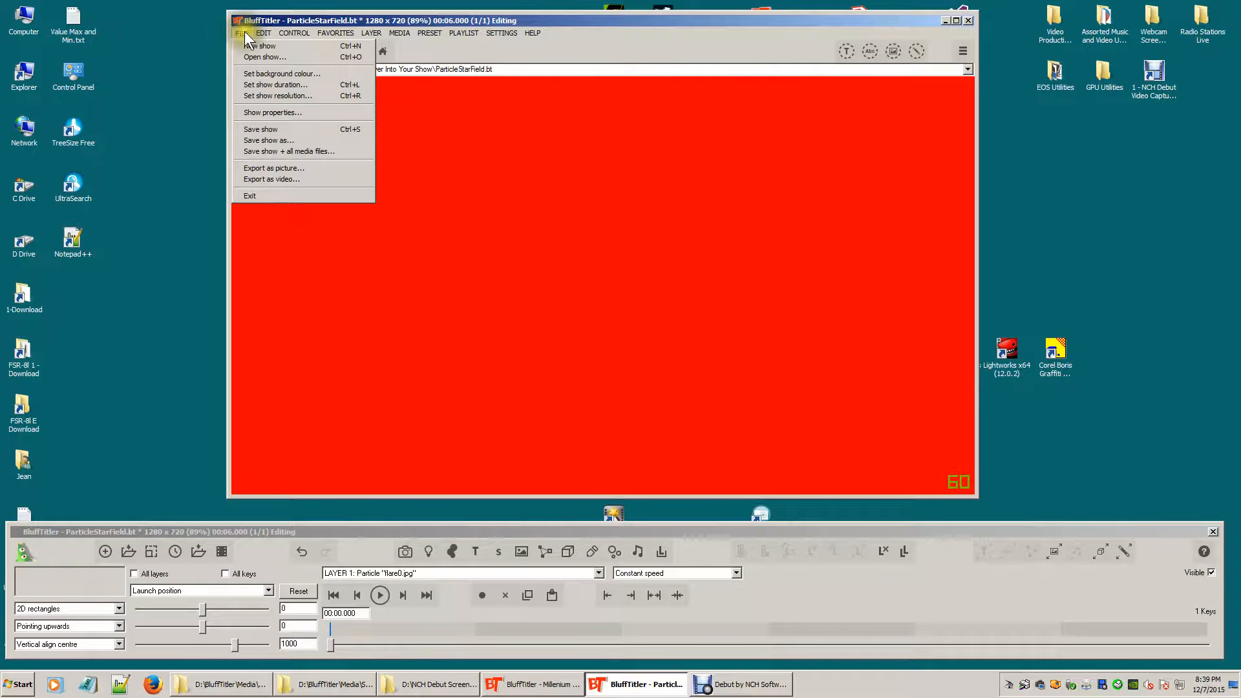
{"action": "left_click", "coordinate": [268, 140]}
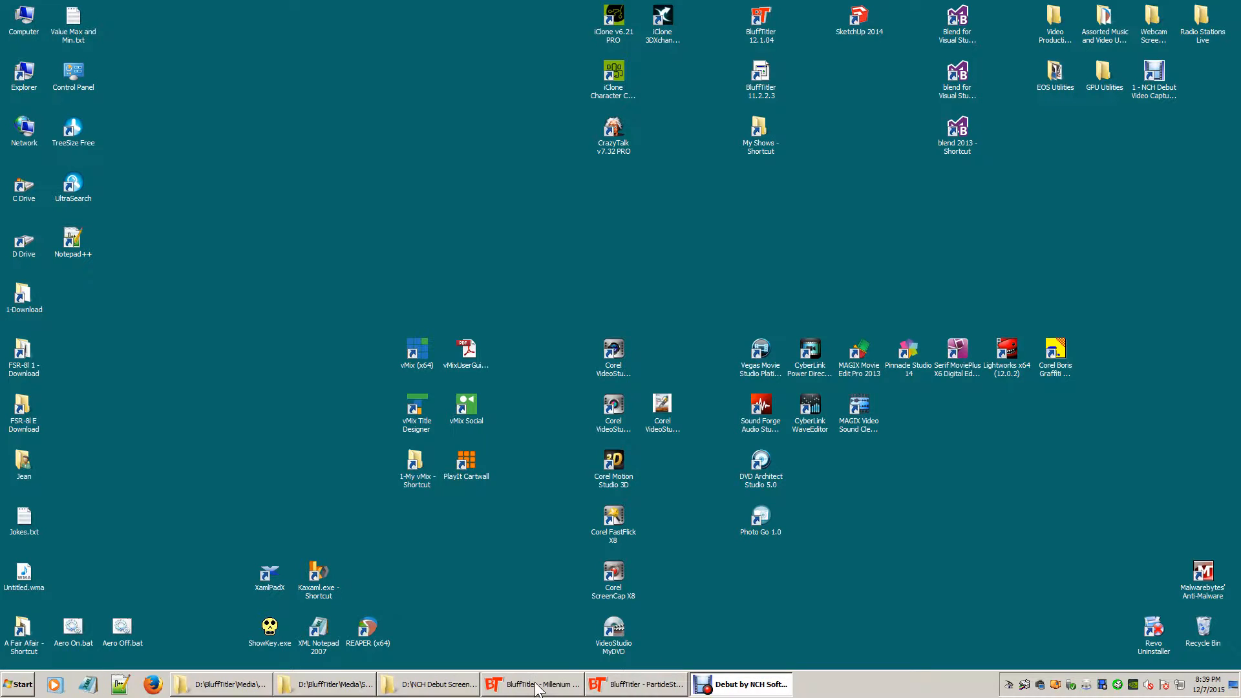
- Restore the Millenium Falcon Adventures show and scrub to an early moment
{"action": "left_click", "coordinate": [531, 684]}
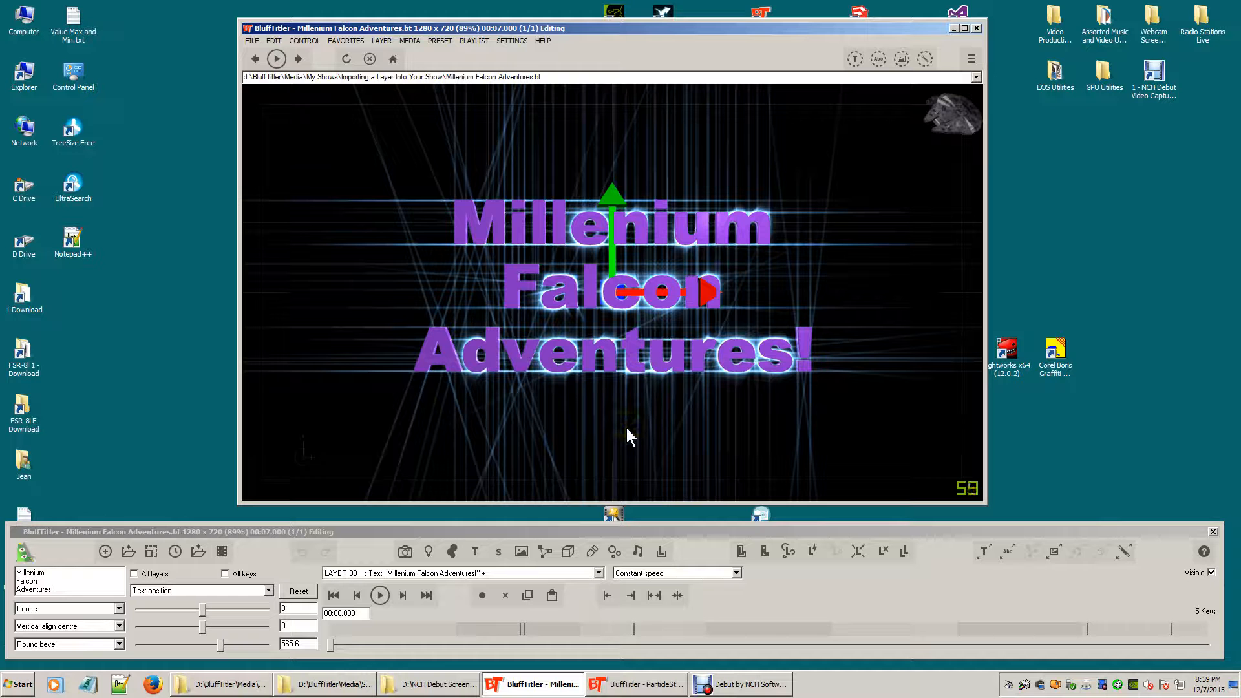
{"action": "mouse_move", "coordinate": [943, 142]}
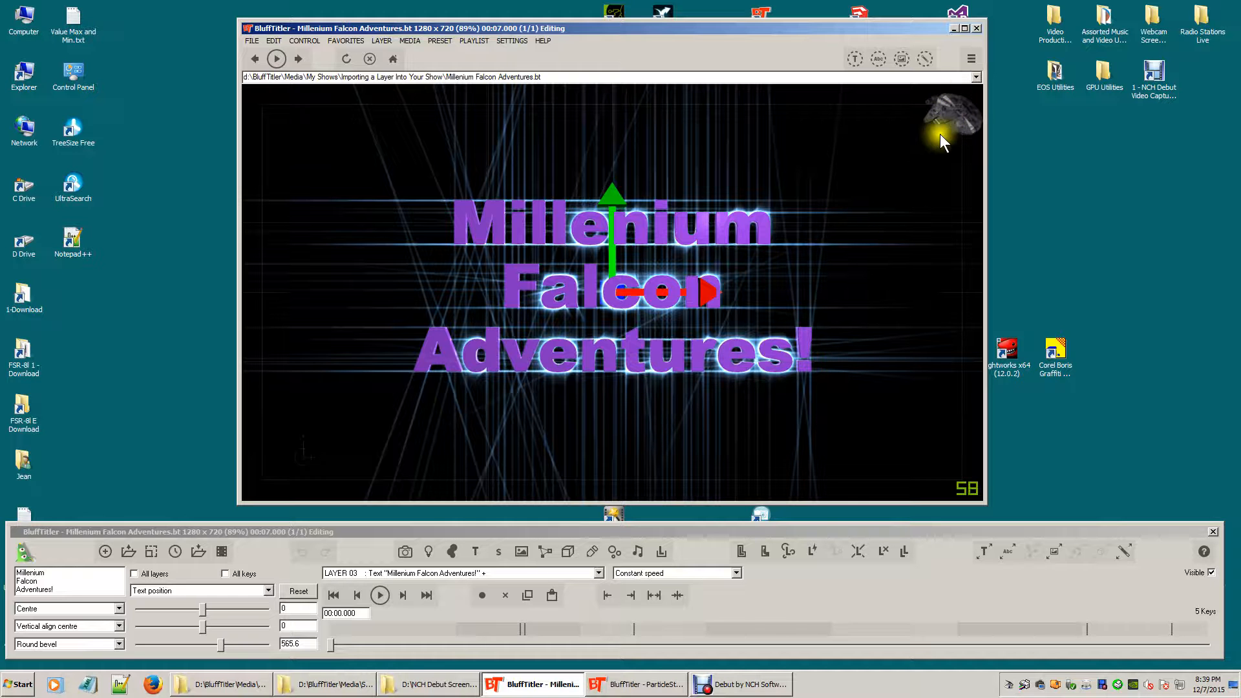
{"action": "mouse_move", "coordinate": [418, 199]}
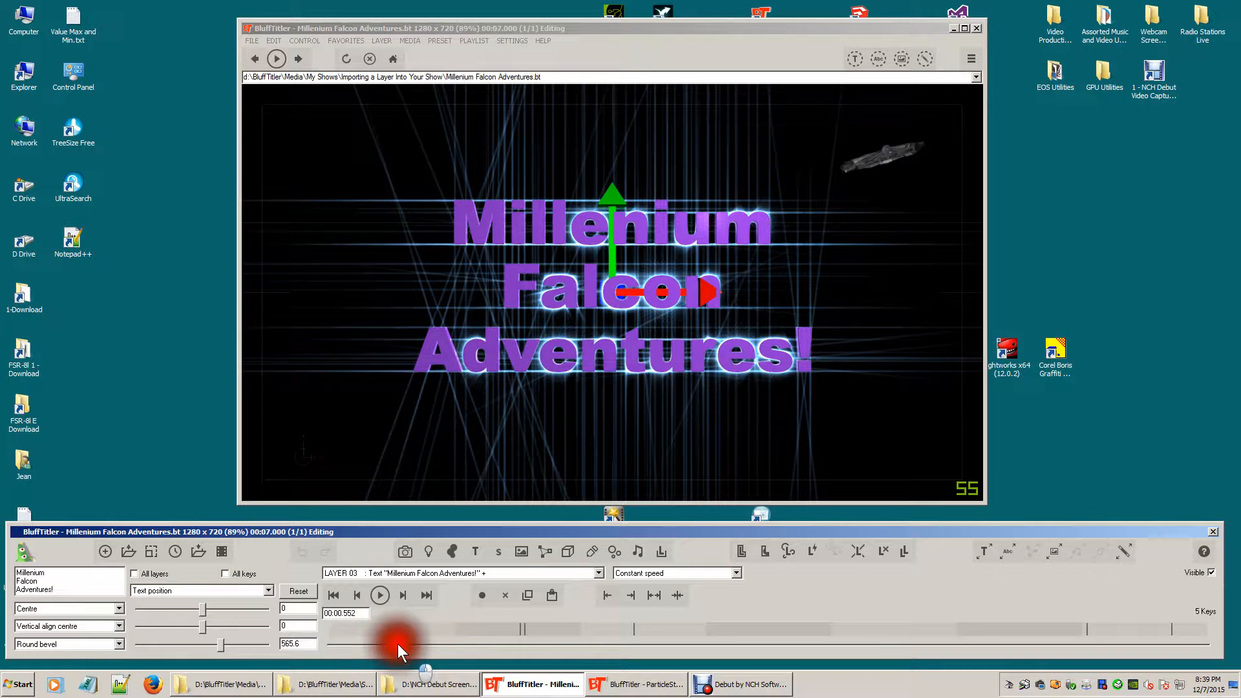
{"action": "left_click", "coordinate": [334, 595]}
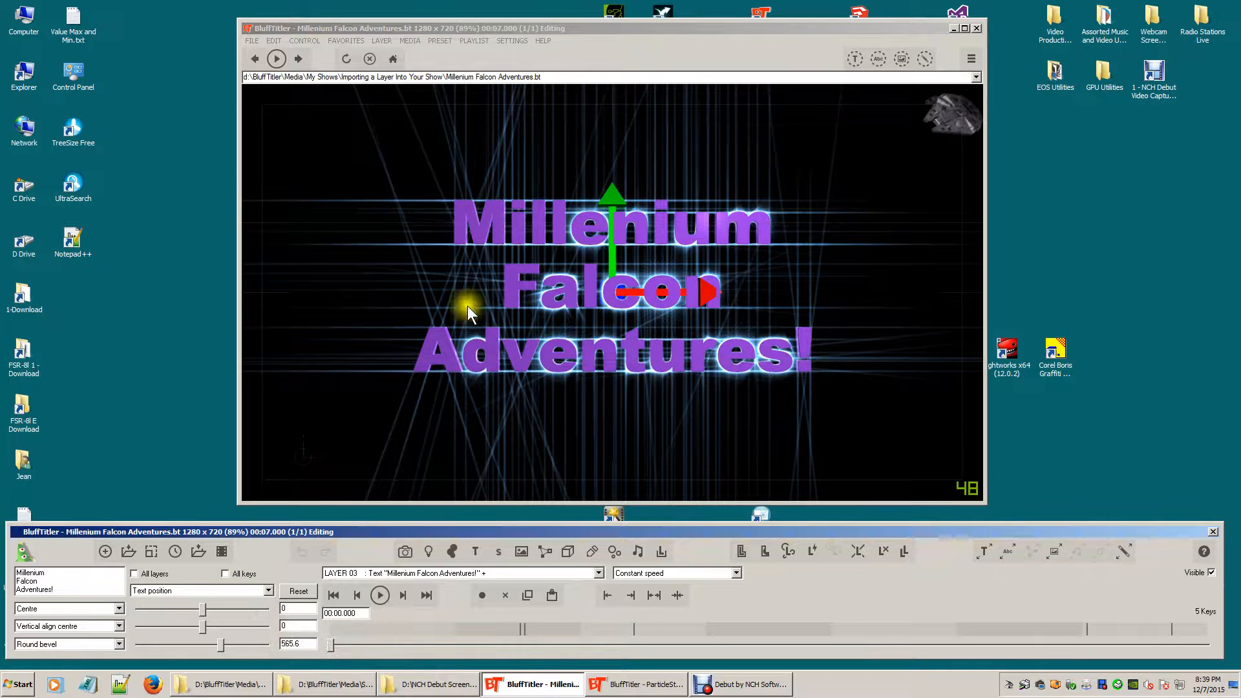
{"action": "mouse_move", "coordinate": [744, 287]}
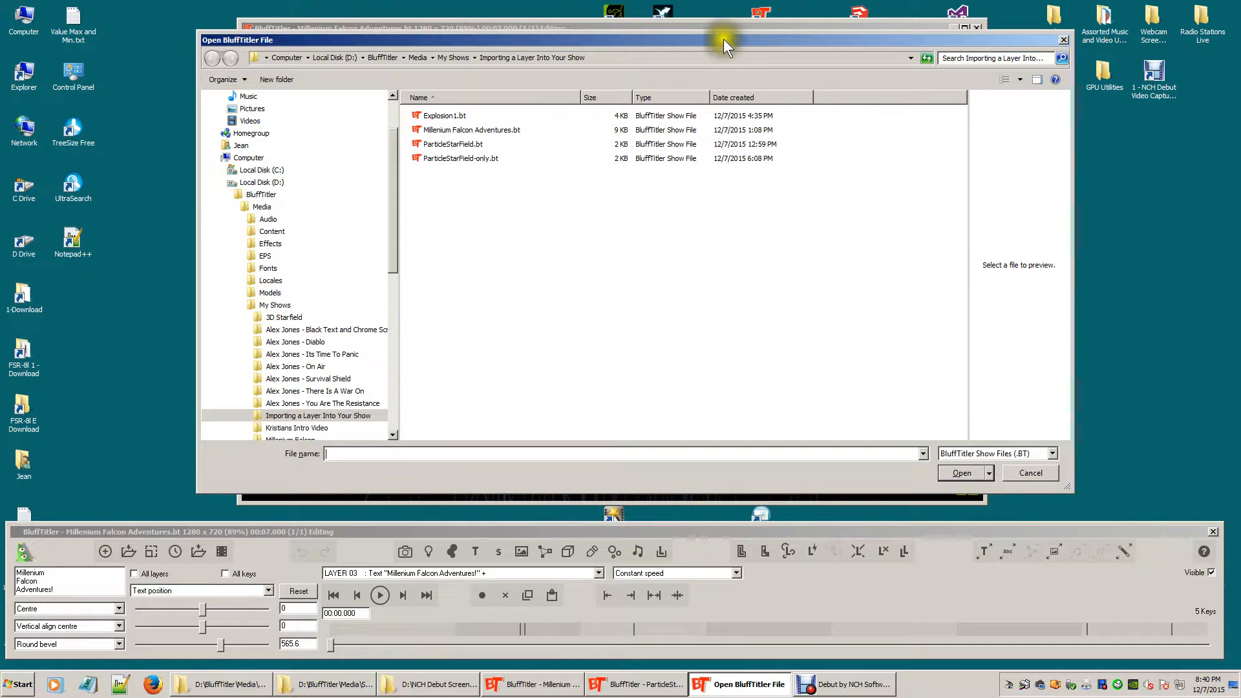
{"action": "mouse_move", "coordinate": [574, 297]}
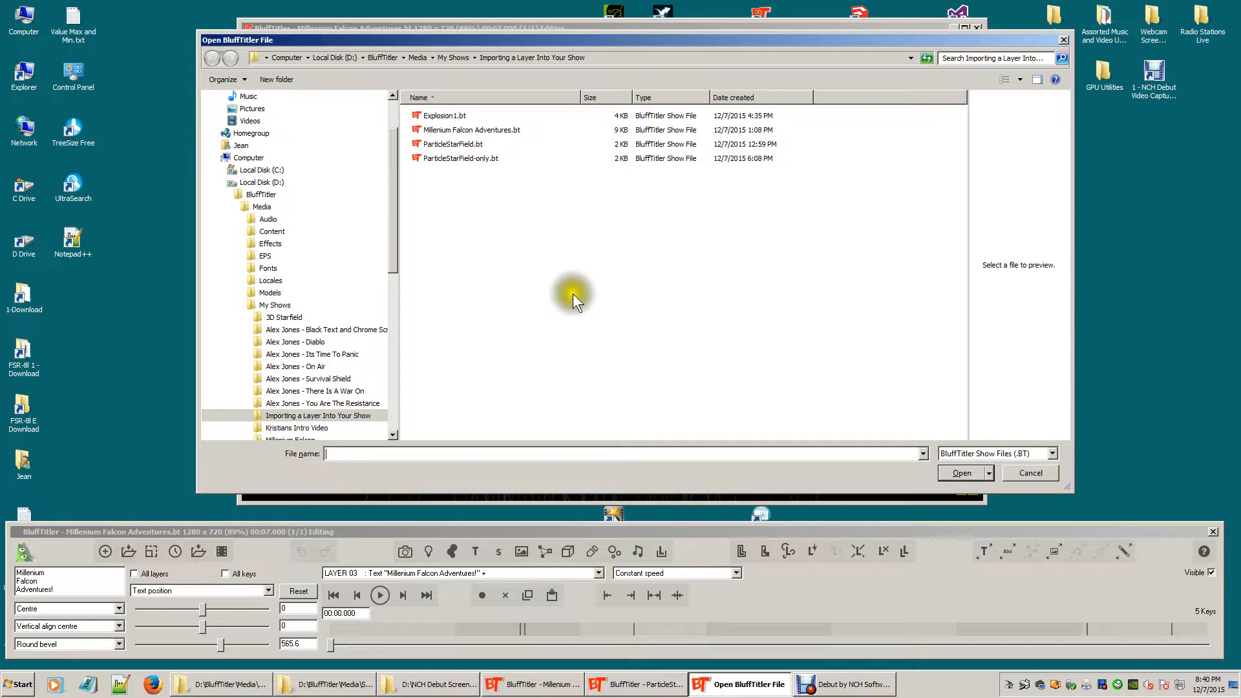
{"action": "mouse_move", "coordinate": [500, 330]}
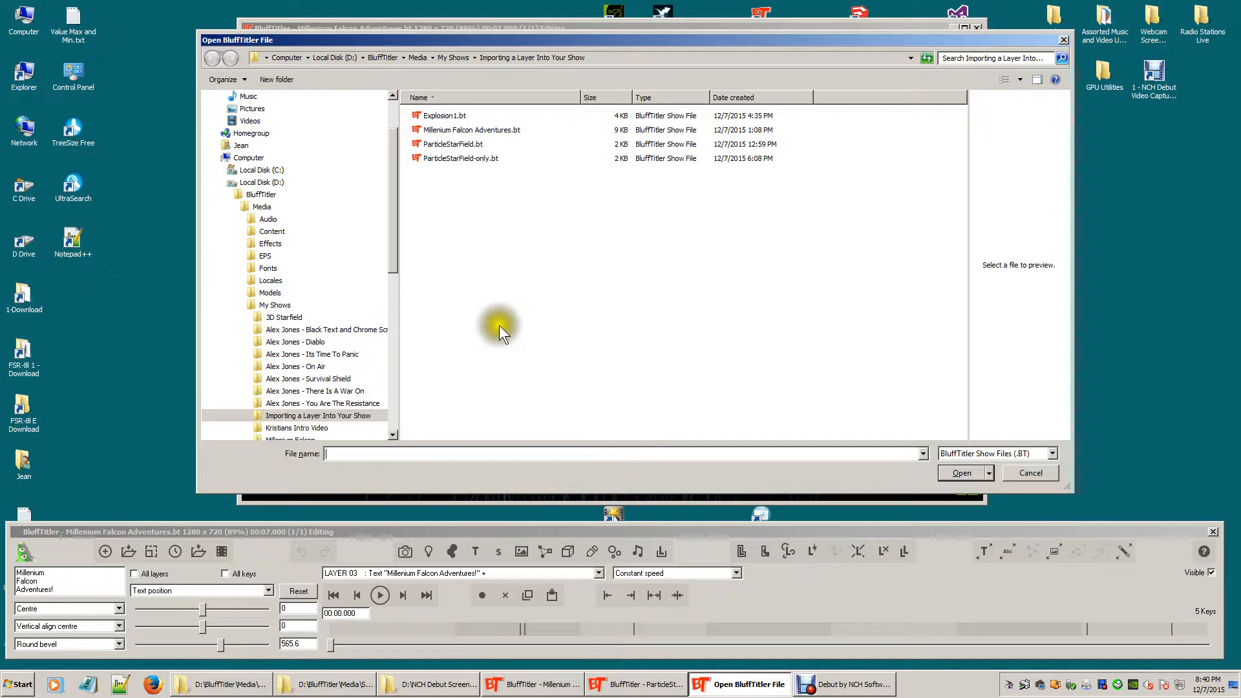
{"action": "mouse_move", "coordinate": [526, 241]}
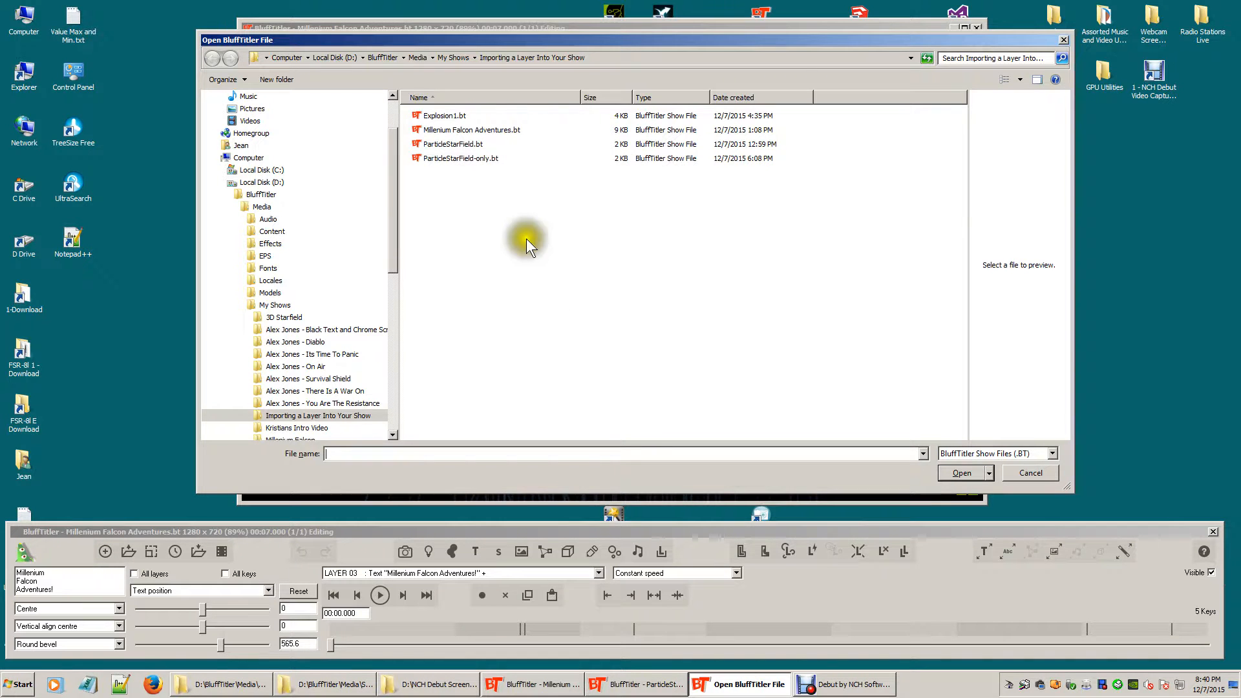
{"action": "mouse_move", "coordinate": [516, 240]}
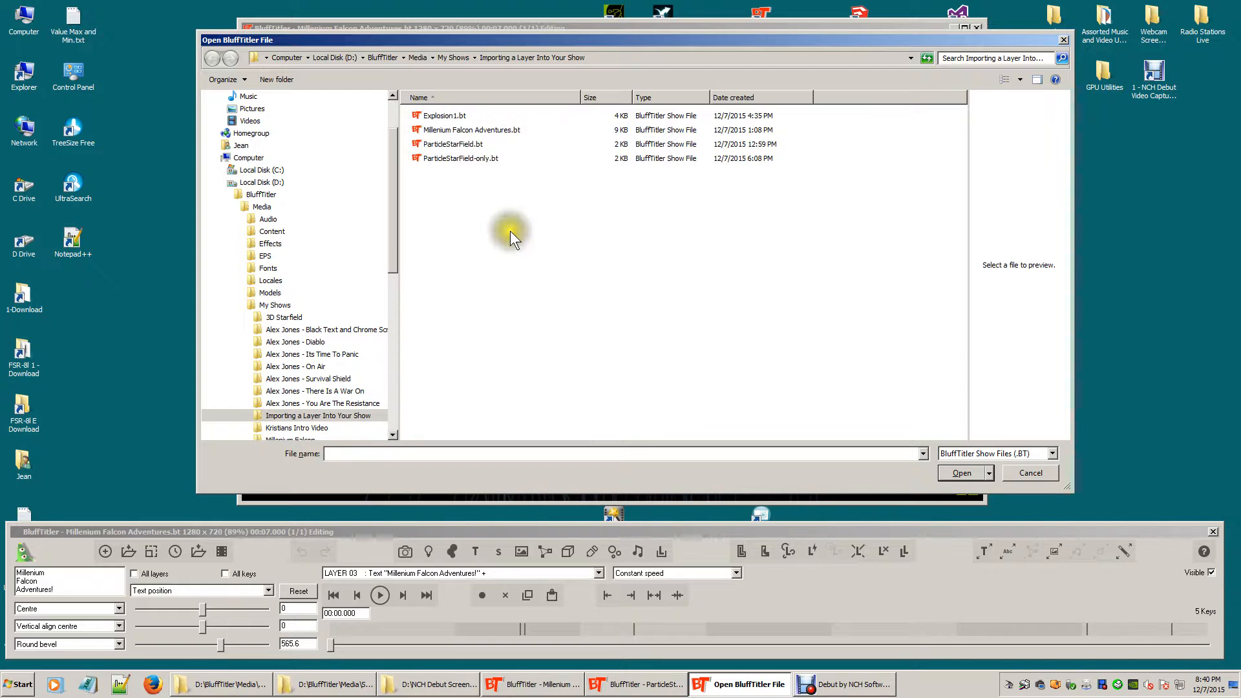
{"action": "mouse_move", "coordinate": [450, 164]}
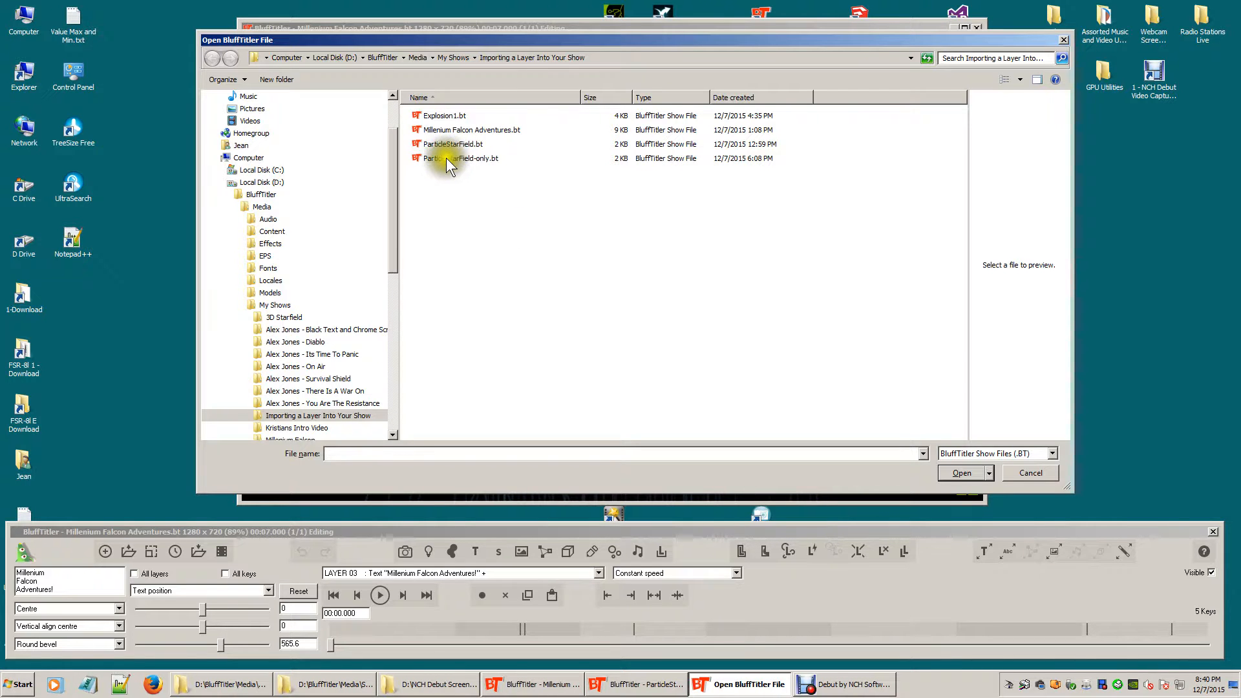
- Import the ParticleStarField-only.bt layers so the stars sit behind the purple title
{"action": "left_click", "coordinate": [462, 158]}
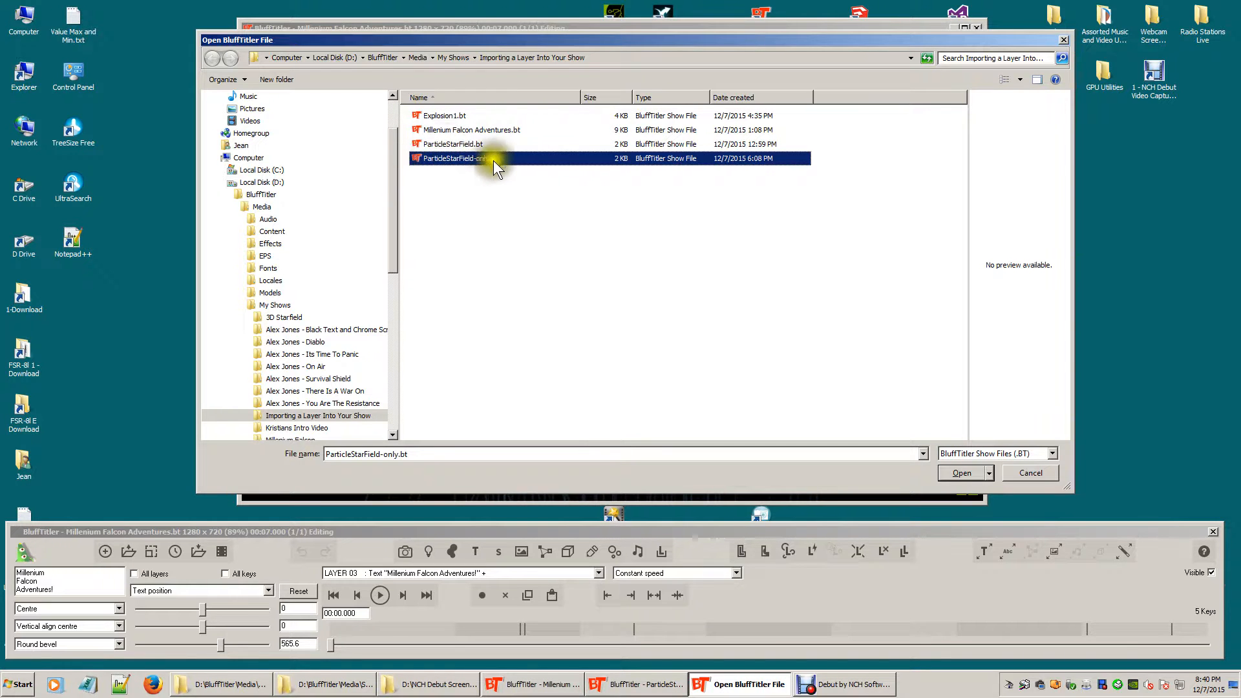
{"action": "mouse_move", "coordinate": [526, 168]}
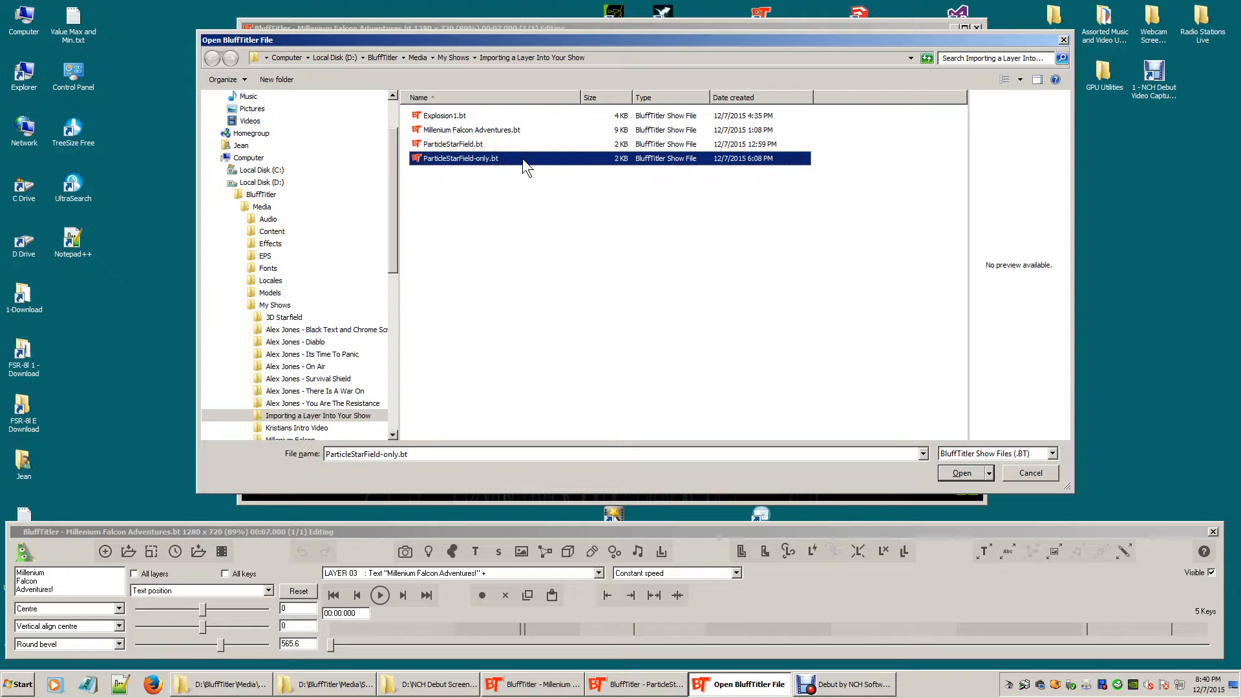
{"action": "mouse_move", "coordinate": [496, 172]}
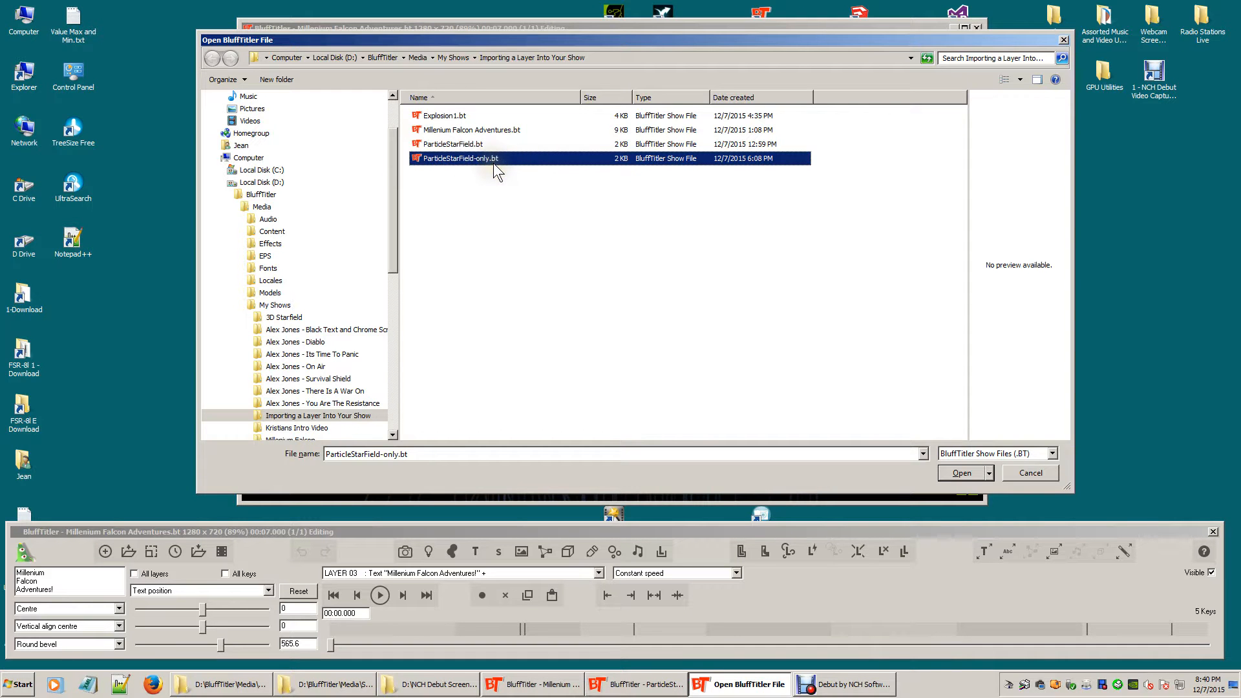
{"action": "mouse_move", "coordinate": [450, 184]}
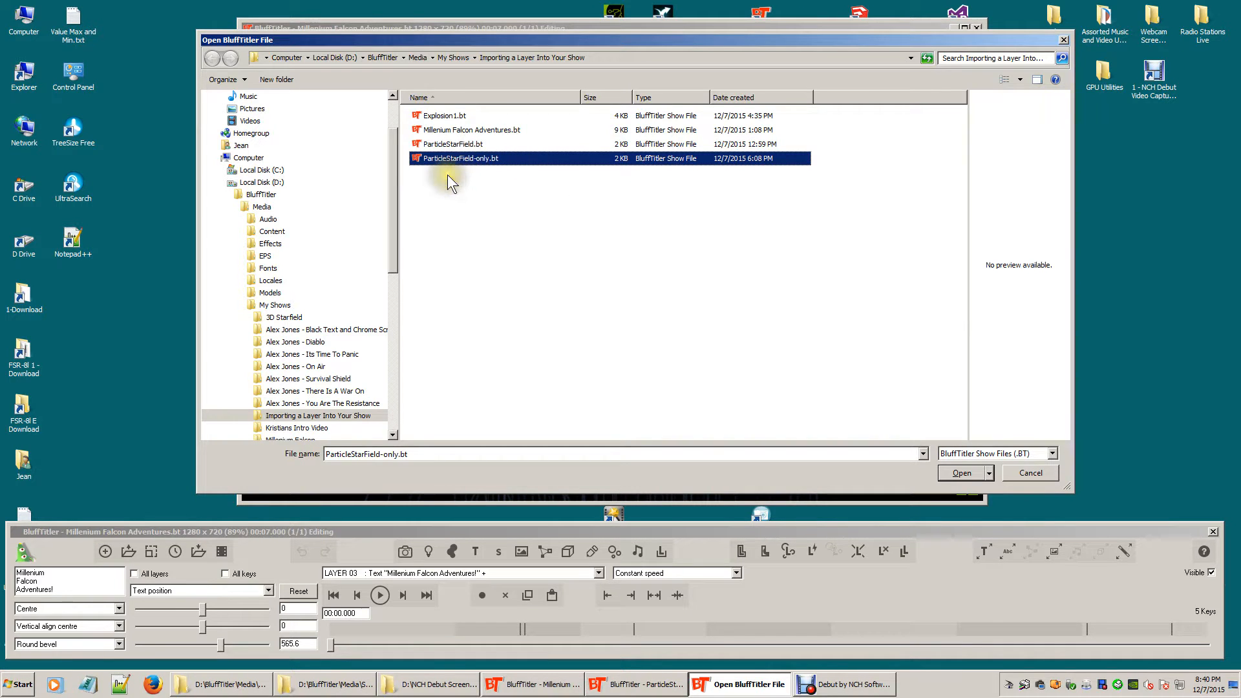
{"action": "mouse_move", "coordinate": [965, 474]}
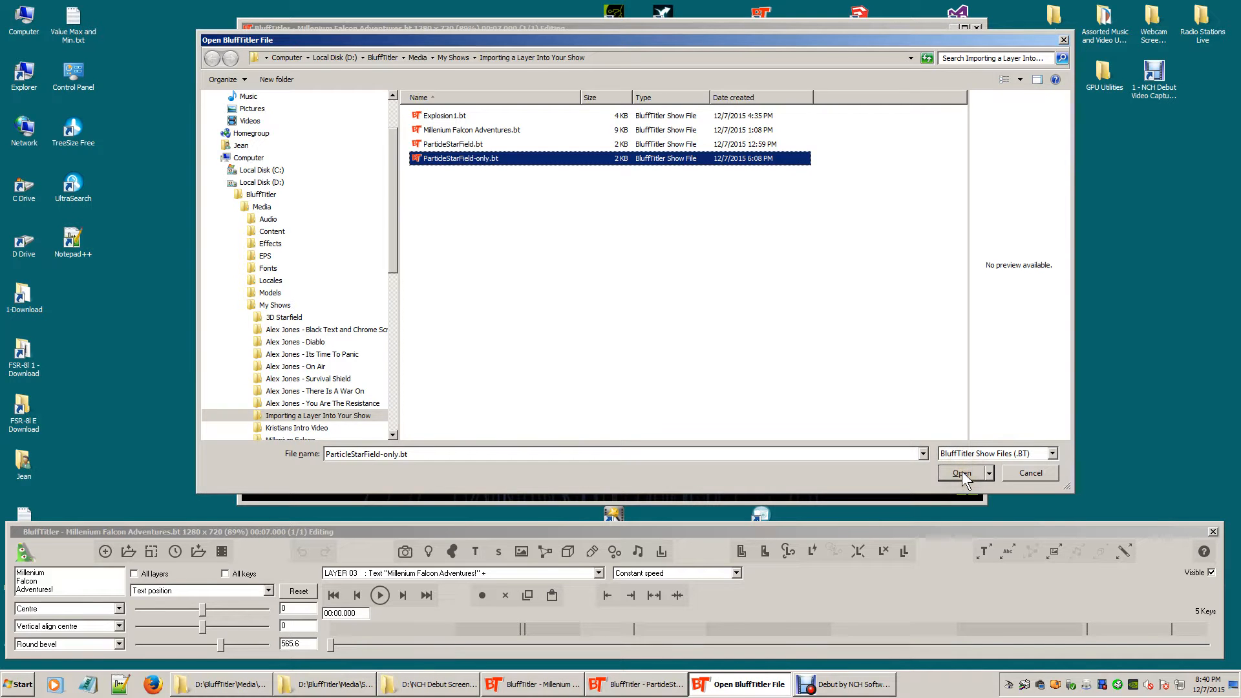
{"action": "left_click", "coordinate": [961, 473]}
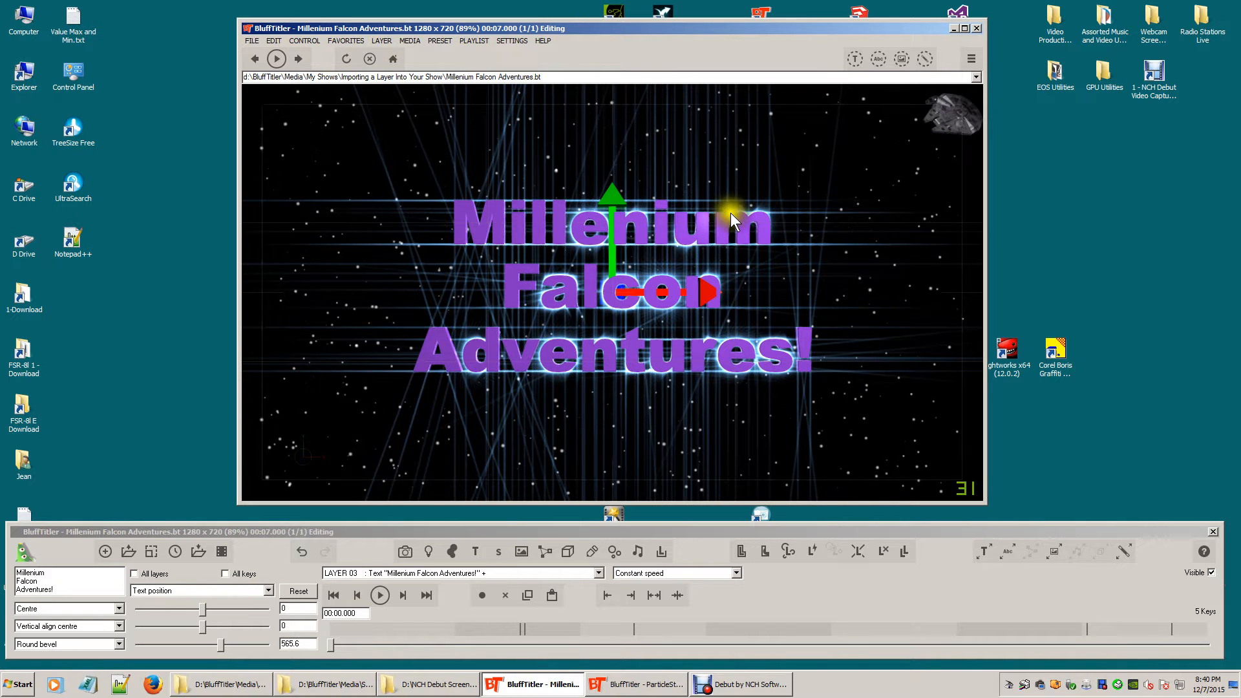
{"action": "mouse_move", "coordinate": [550, 419]}
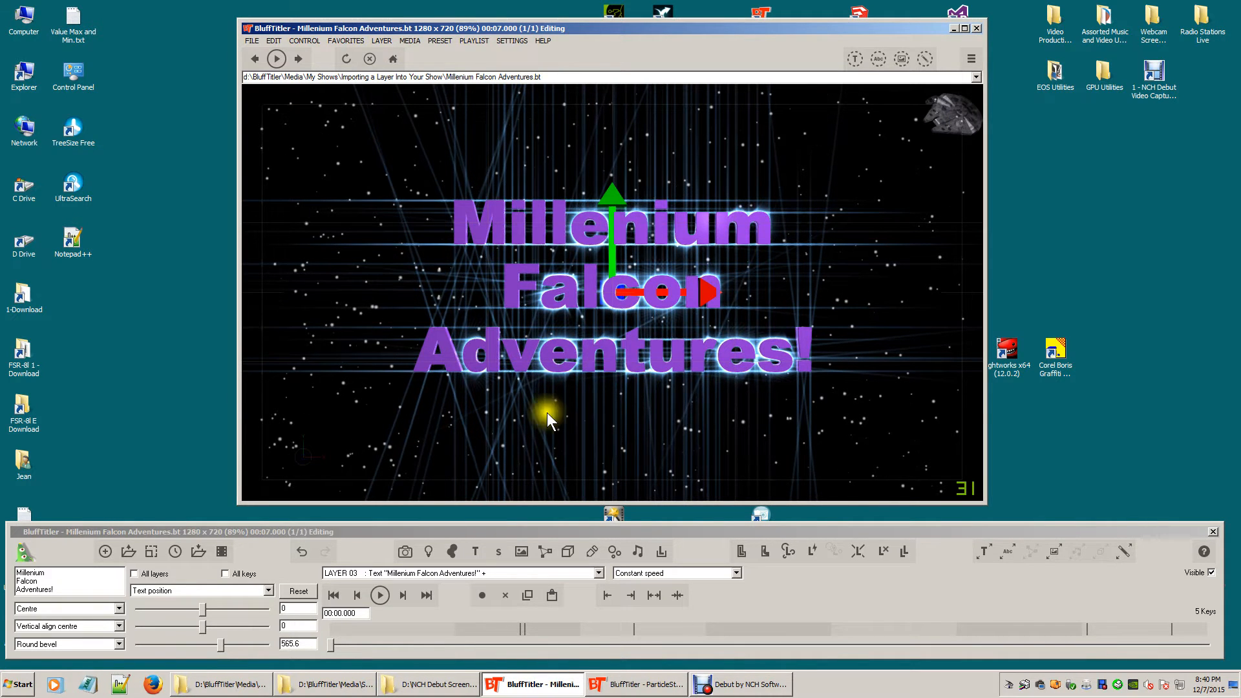
- Play back the merged show with ship, explosion and starfield animating together
{"action": "left_click", "coordinate": [378, 595]}
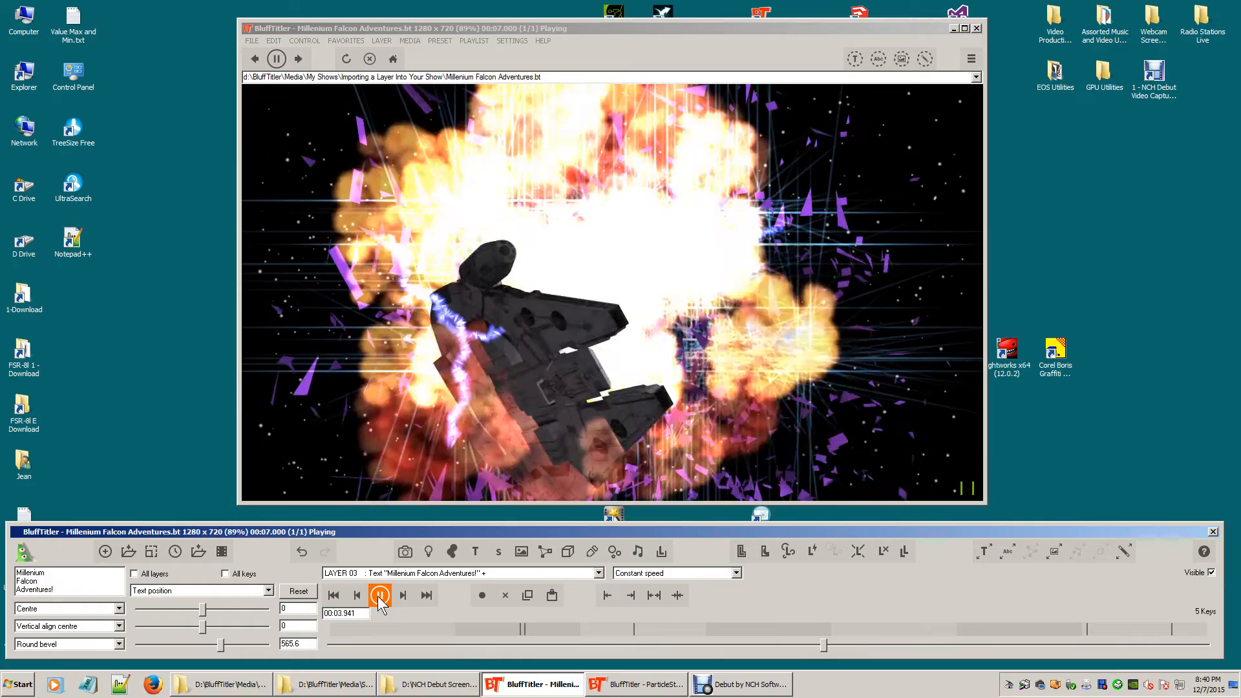
{"action": "left_click", "coordinate": [380, 594]}
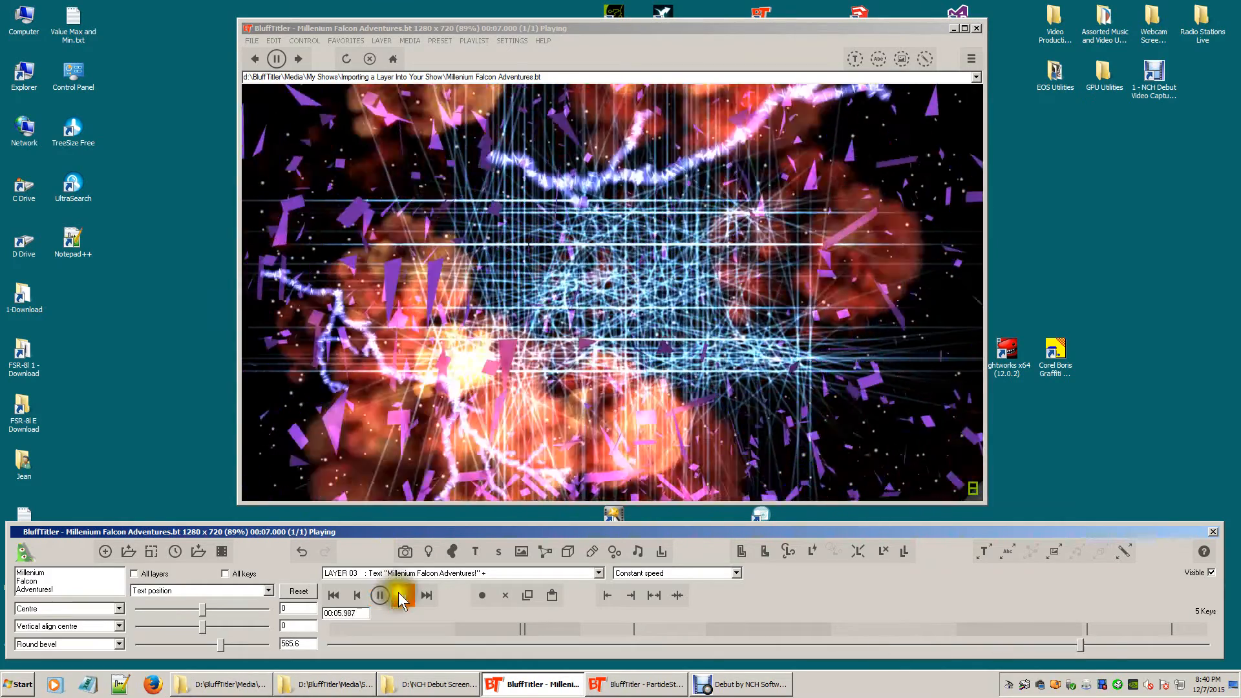